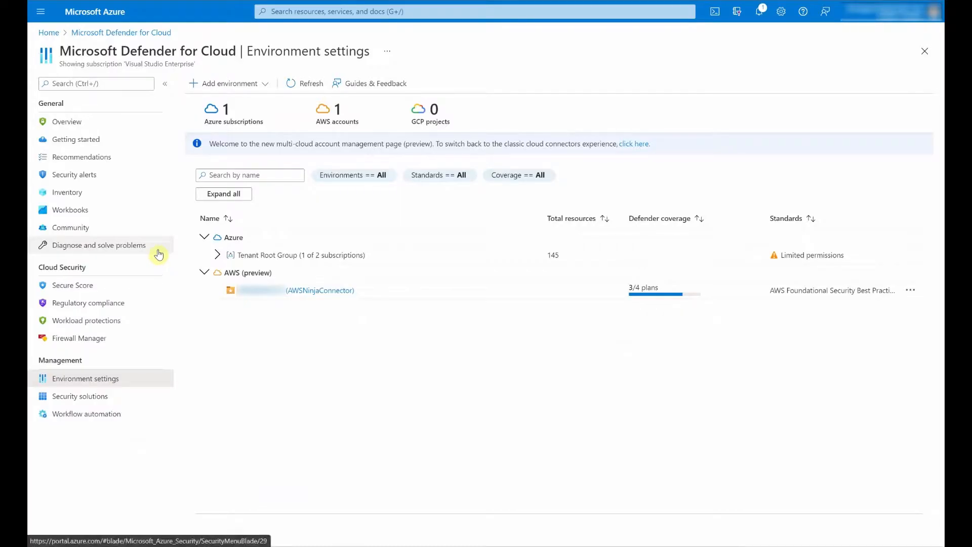
pyautogui.moveTo(77, 83)
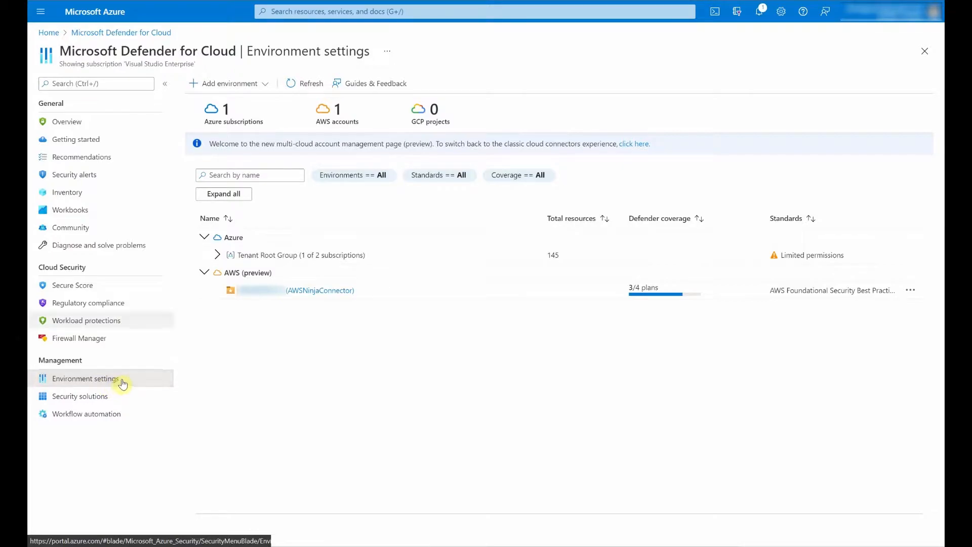
# Bring up the Add environment choices, listing Amazon Web Services and Google Cloud Platform.
pyautogui.click(228, 83)
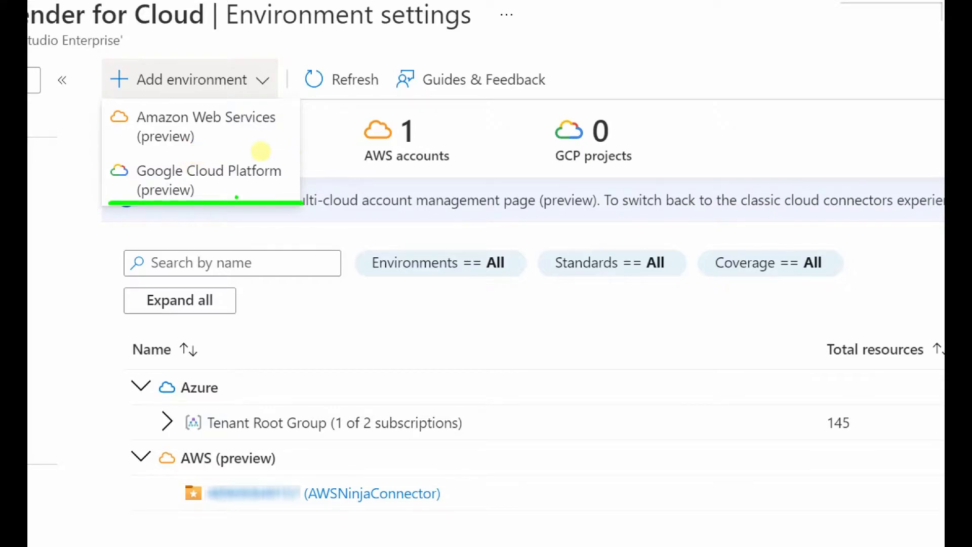
pyautogui.moveTo(251, 144)
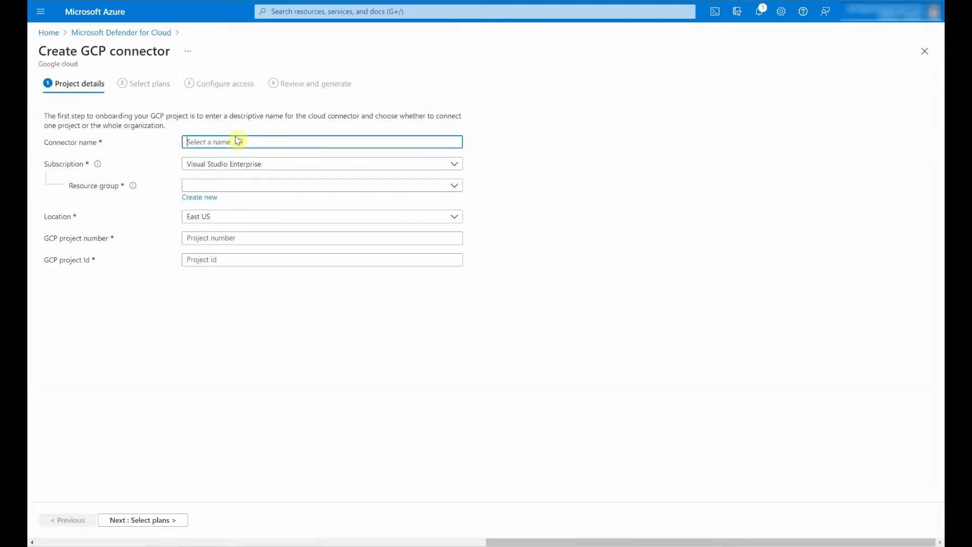
# Name the new GCP connector 'GCPNinjaConnector'.
pyautogui.write('G')
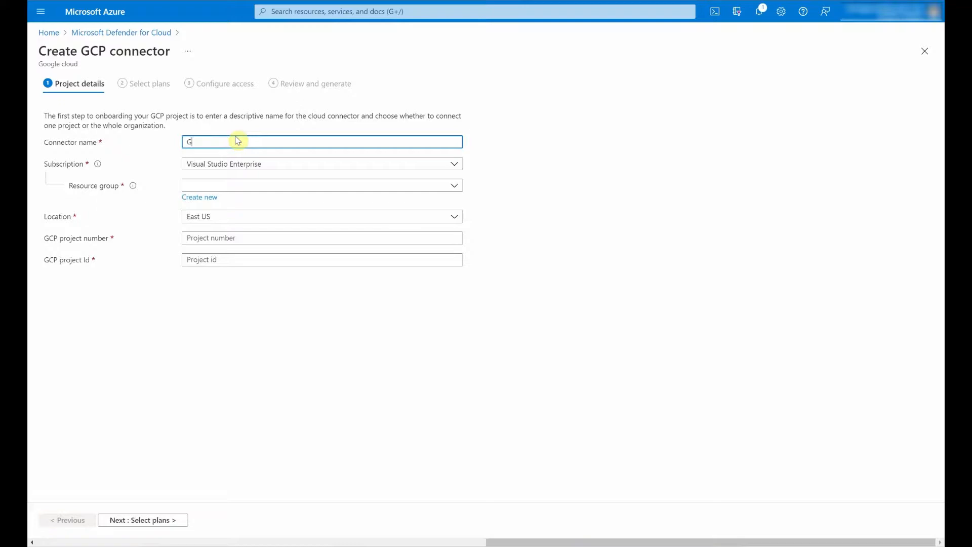
pyautogui.write('CPNinja')
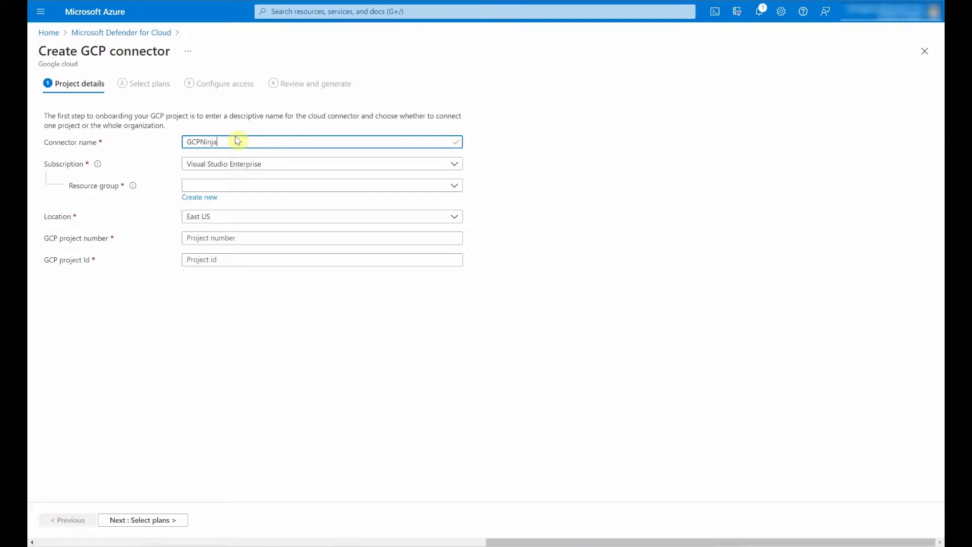
pyautogui.write('Connector')
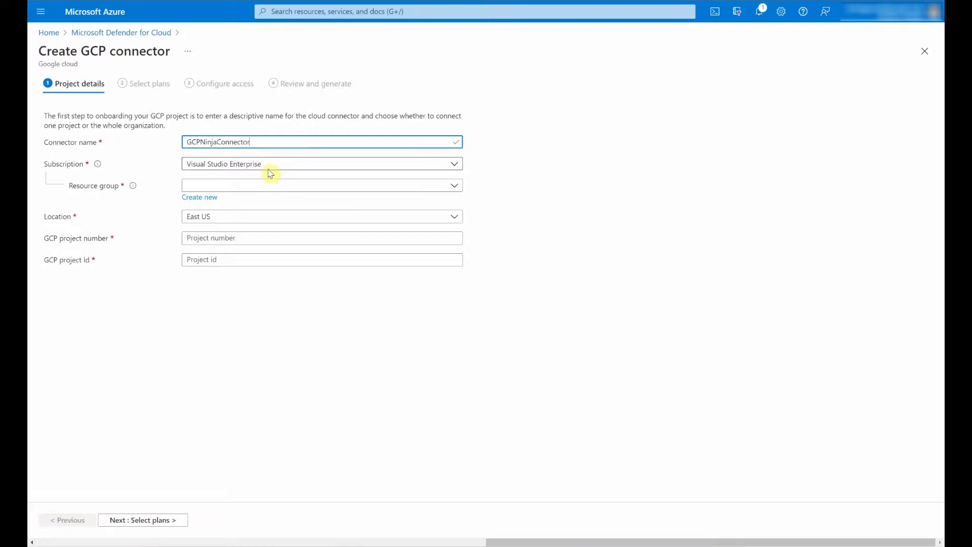
pyautogui.moveTo(272, 192)
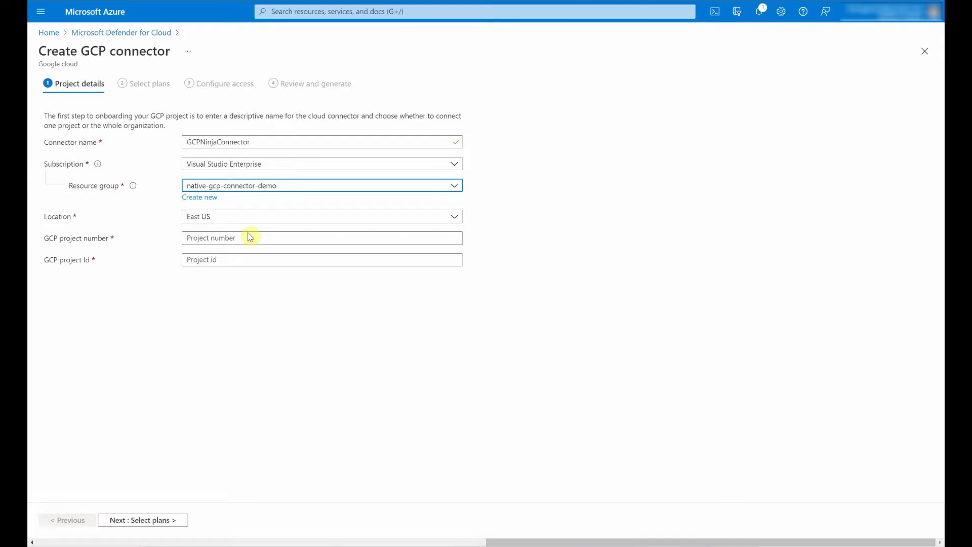
pyautogui.moveTo(235, 233)
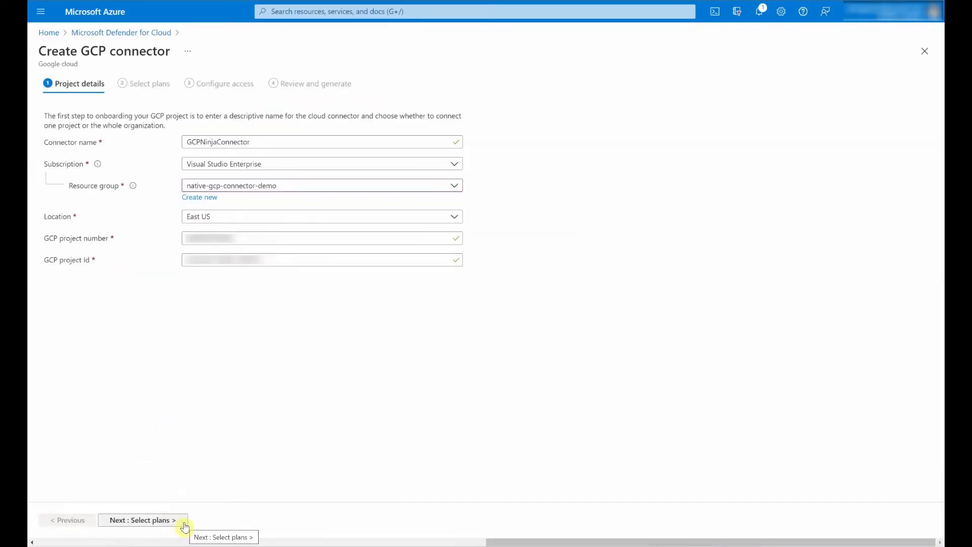
# Advance the GCP connector to plan selection, with Servers and Containers plans on.
pyautogui.click(141, 520)
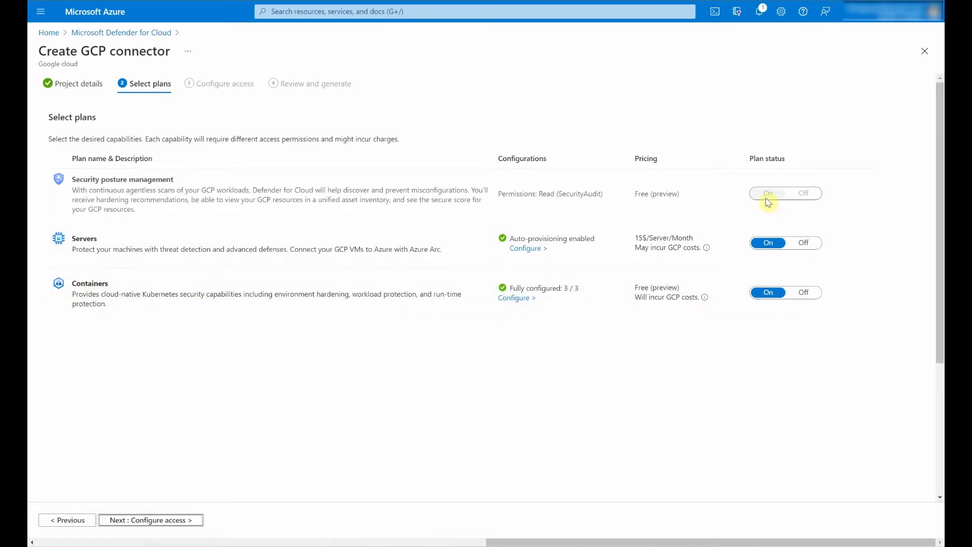
pyautogui.moveTo(527, 261)
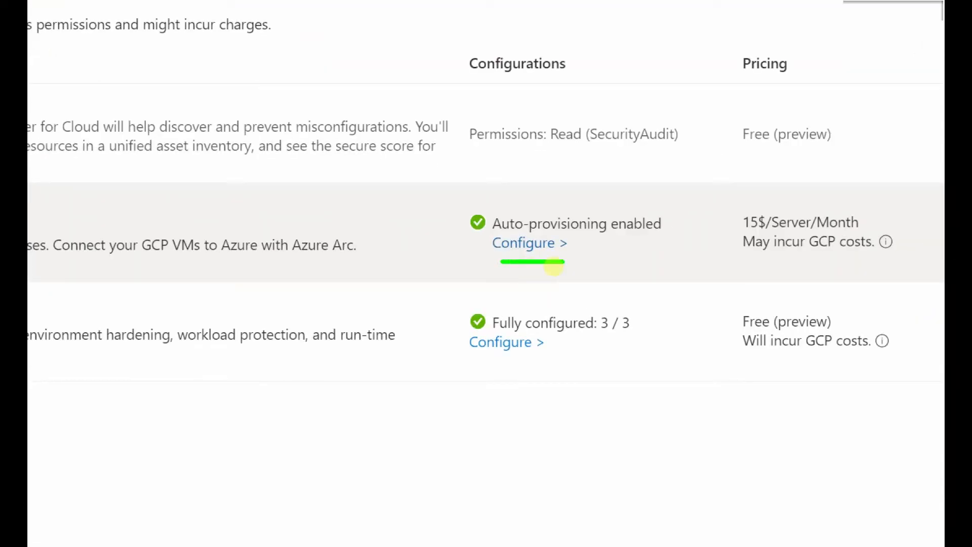
# Review Servers auto-provisioning with Azure Arc agent on and Log Analytics Agent off, and save.
pyautogui.click(524, 242)
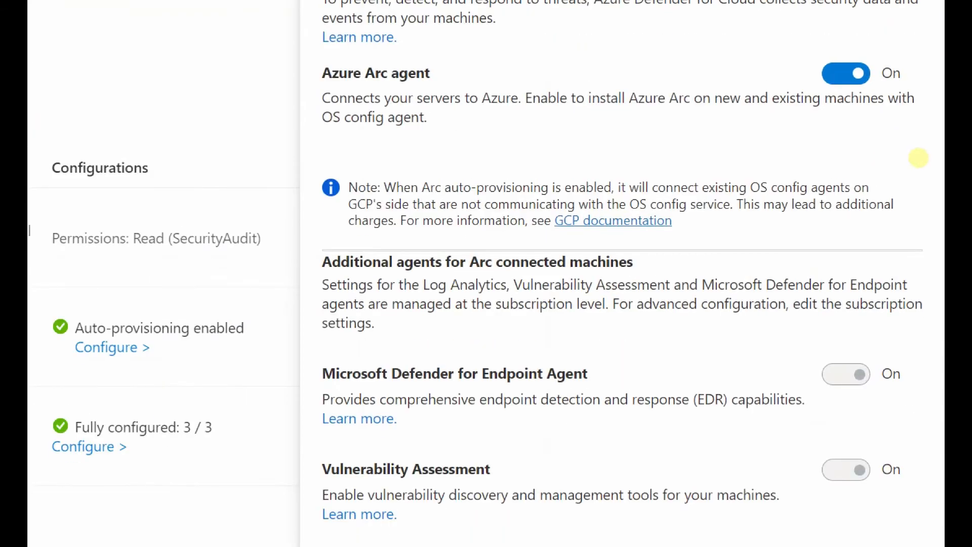
pyautogui.click(113, 347)
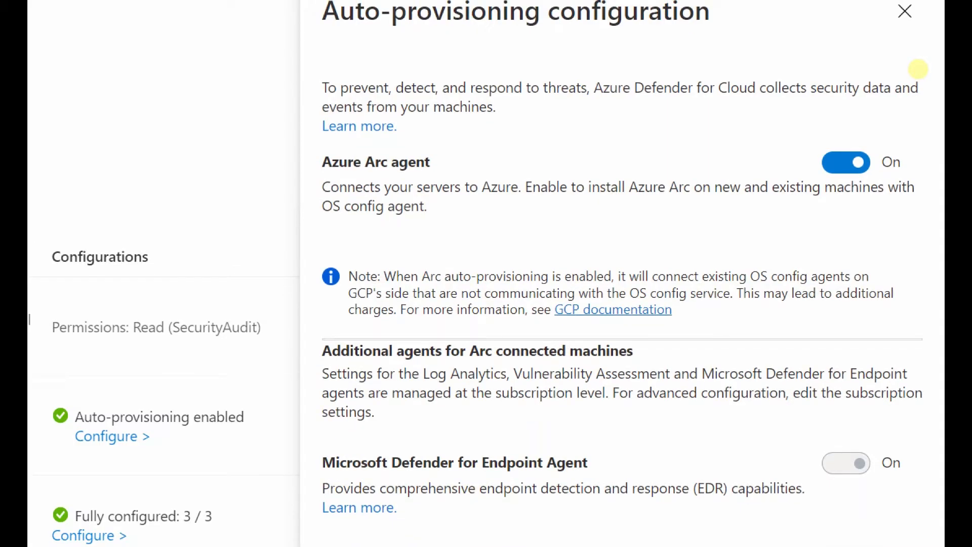
pyautogui.scroll(-3)
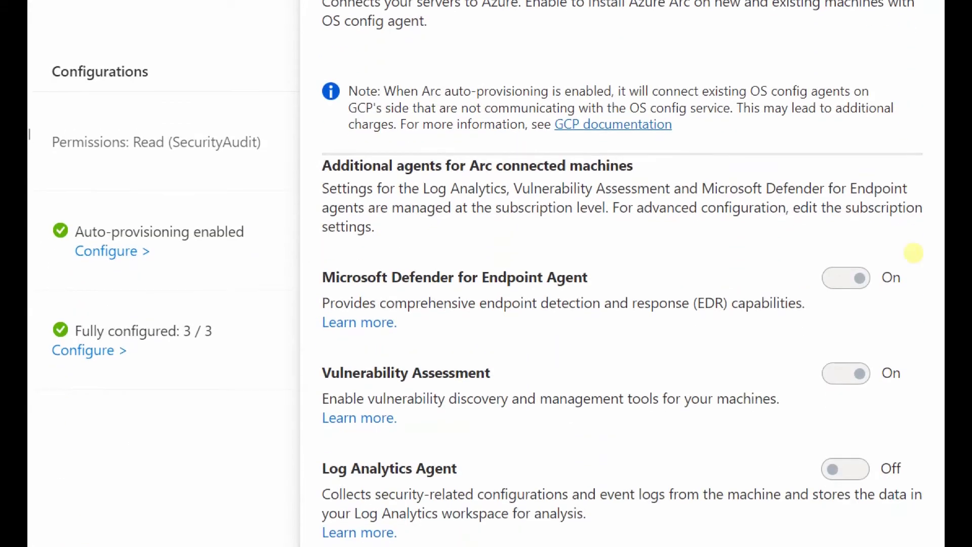
pyautogui.scroll(-3)
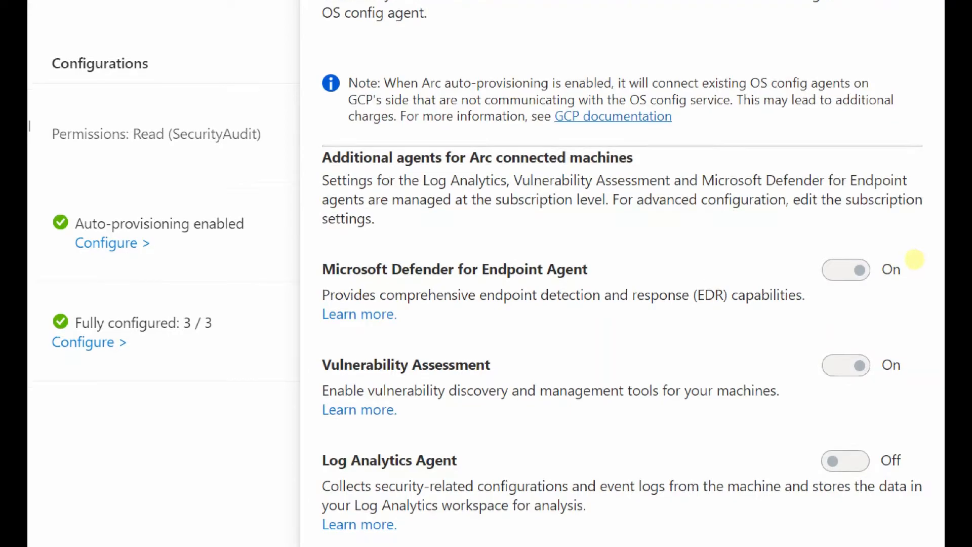
pyautogui.scroll(-3)
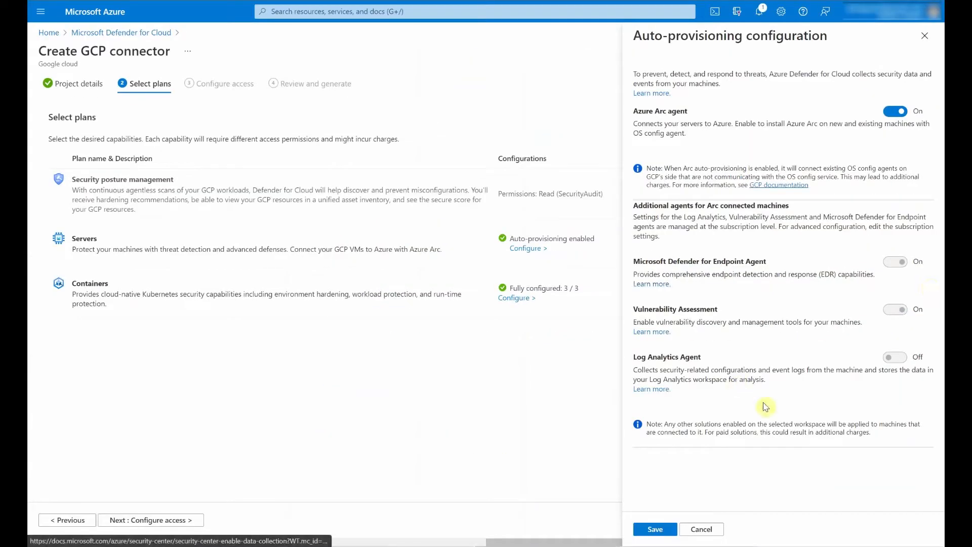
pyautogui.click(655, 528)
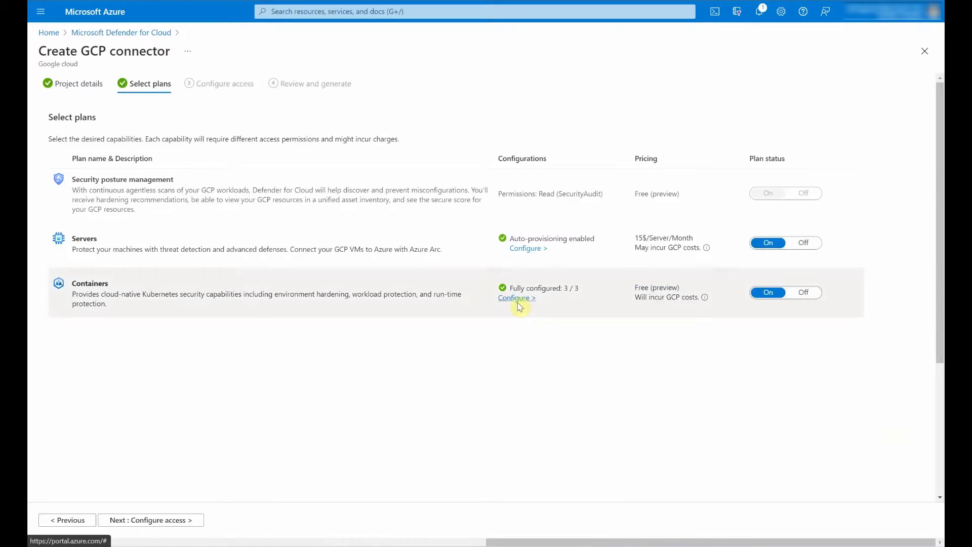
# Save the Containers plan with audit logs, Defender extension and Azure Policy extension on.
pyautogui.click(516, 298)
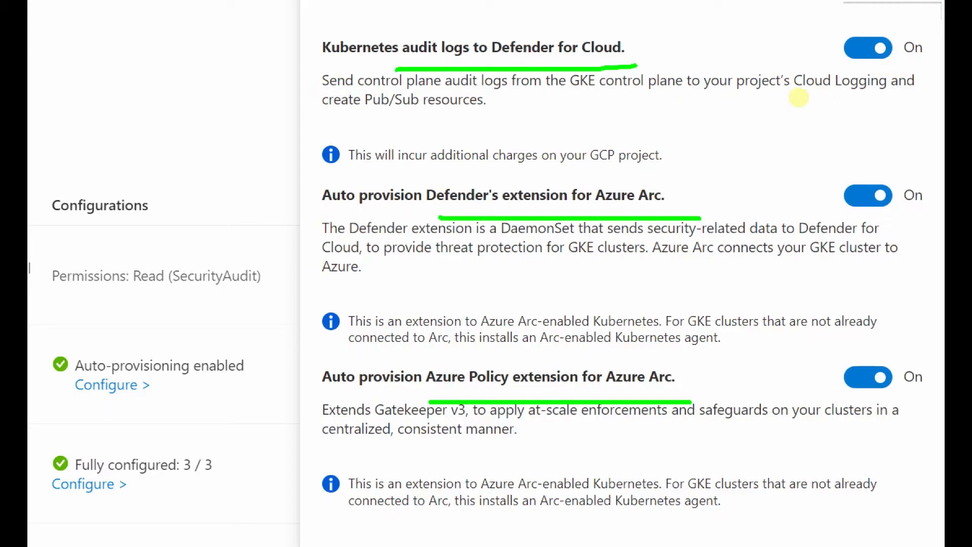
pyautogui.click(654, 529)
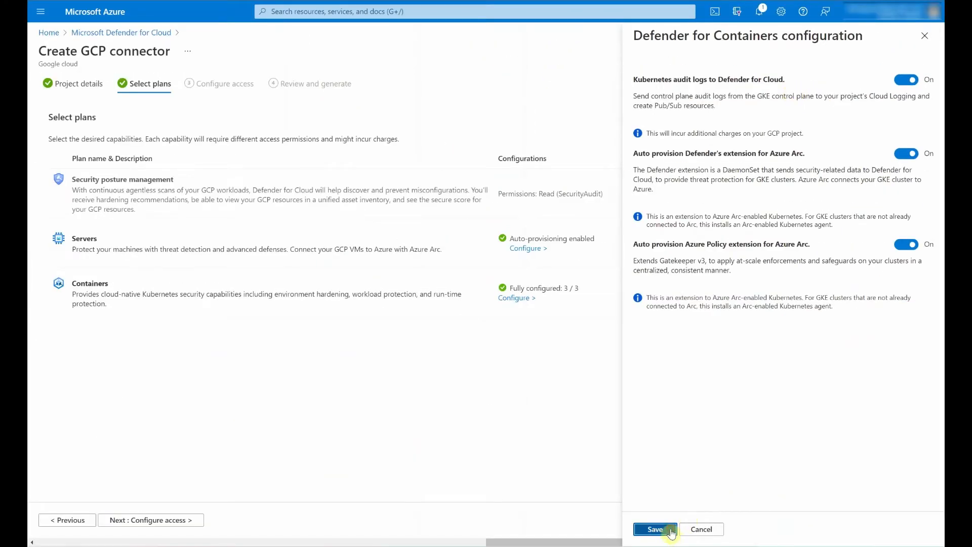
pyautogui.click(654, 529)
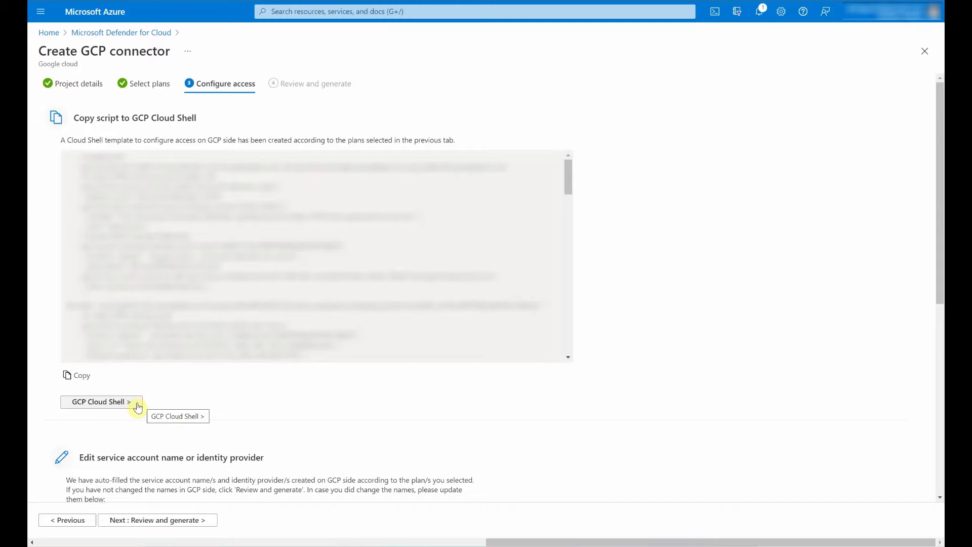
# Launch GCP Cloud Shell on the Contoso Hotels project to run the generated script.
pyautogui.click(98, 401)
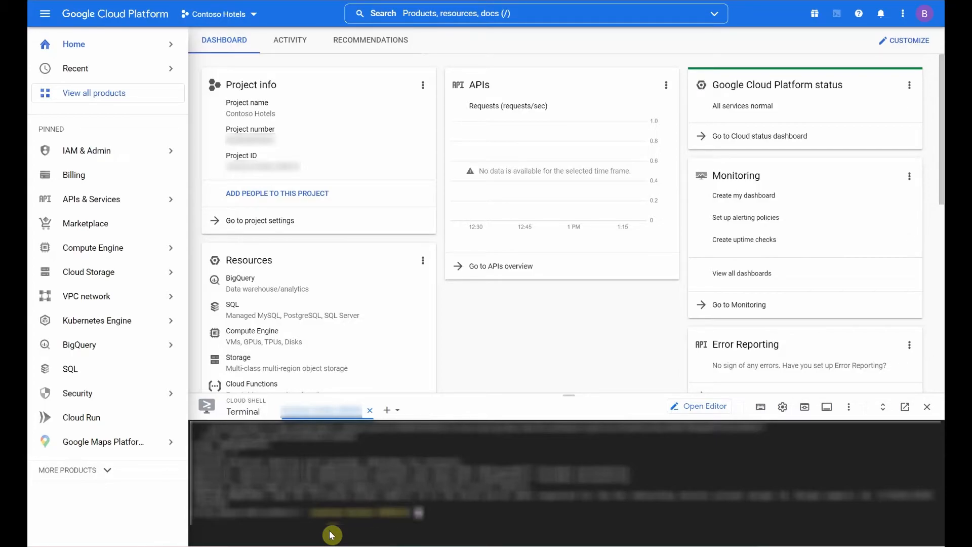
pyautogui.moveTo(339, 530)
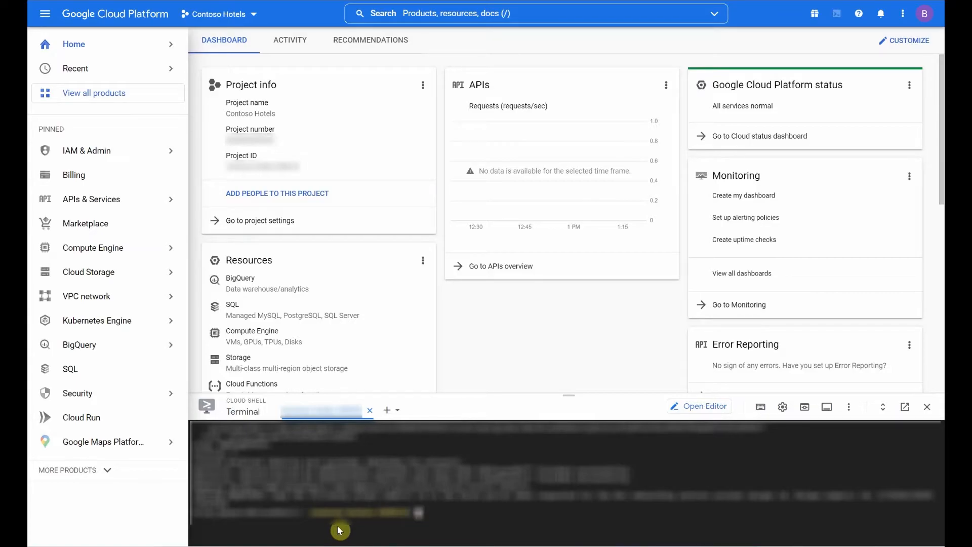
pyautogui.moveTo(680, 534)
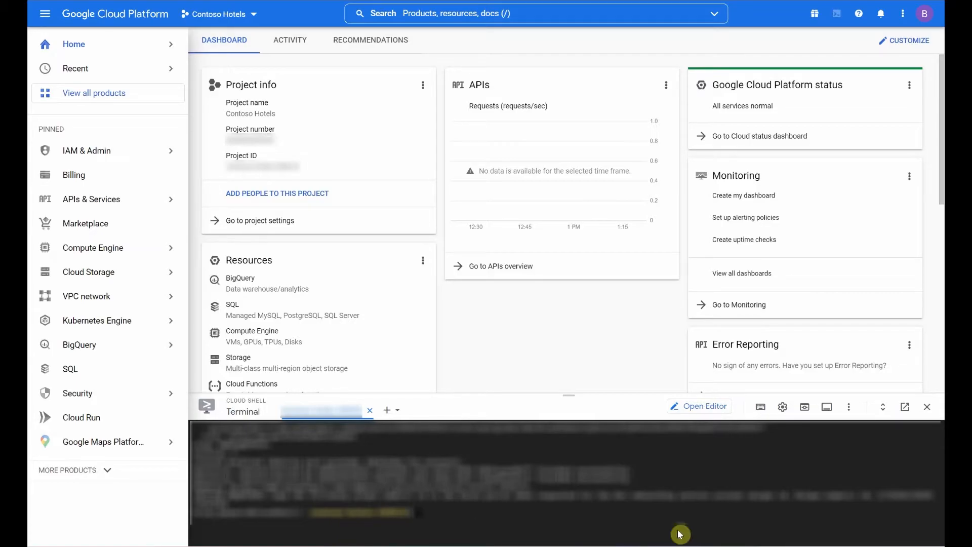
pyautogui.moveTo(881, 496)
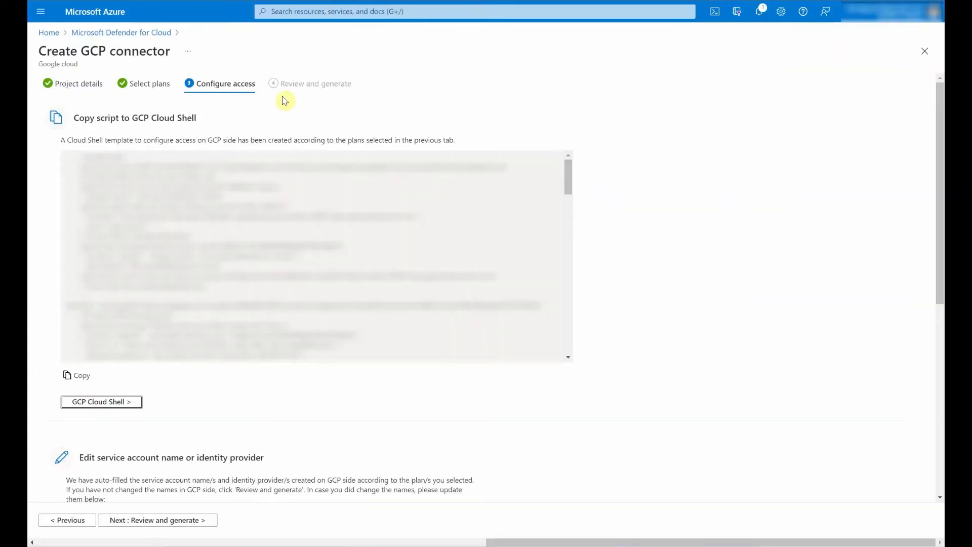
pyautogui.moveTo(652, 256)
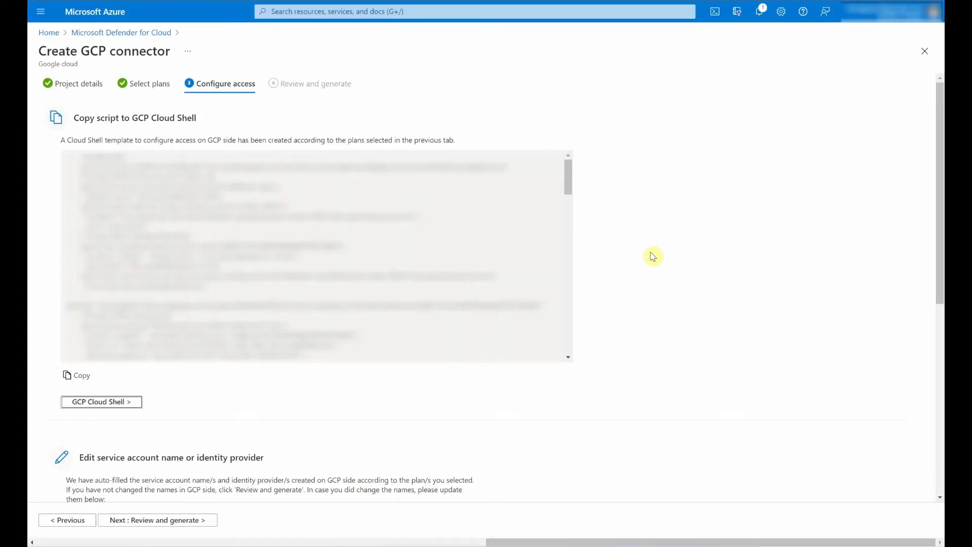
# Enter the service account unique numeric ID and proceed to Review and generate.
pyautogui.scroll(-3)
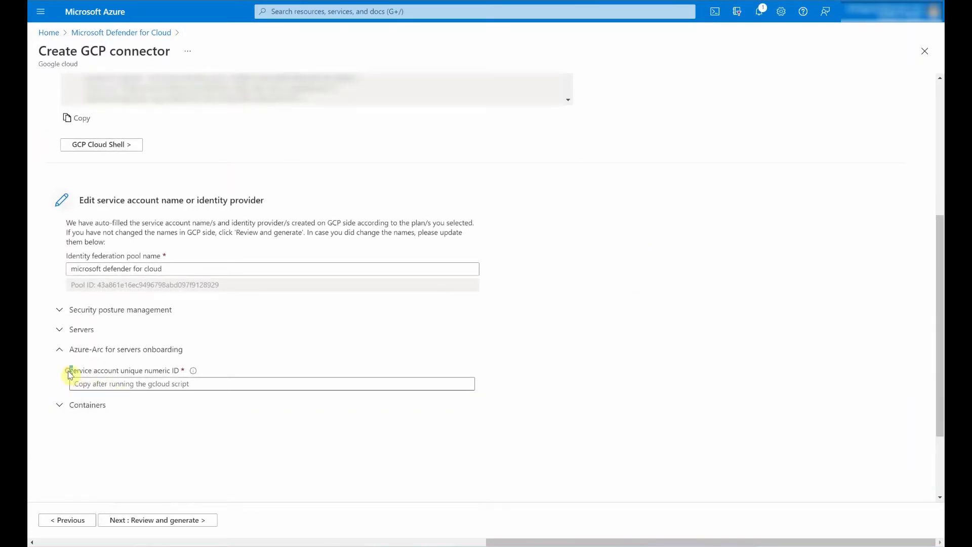
pyautogui.click(272, 383)
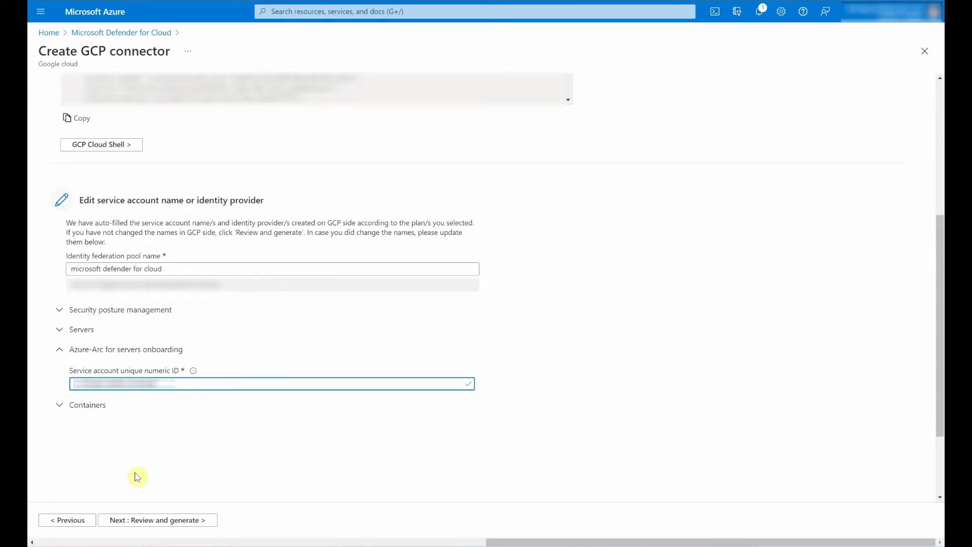
pyautogui.moveTo(140, 476)
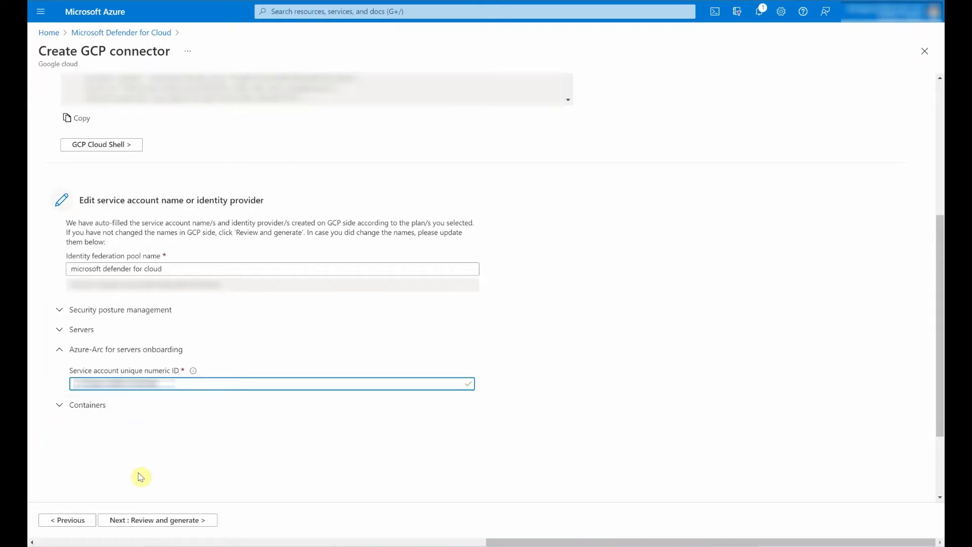
pyautogui.moveTo(157, 520)
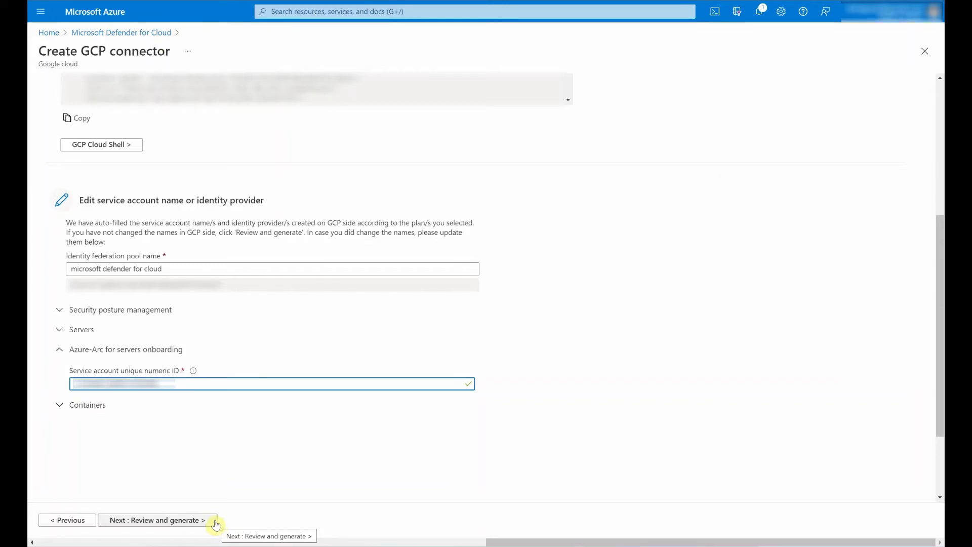
pyautogui.click(156, 520)
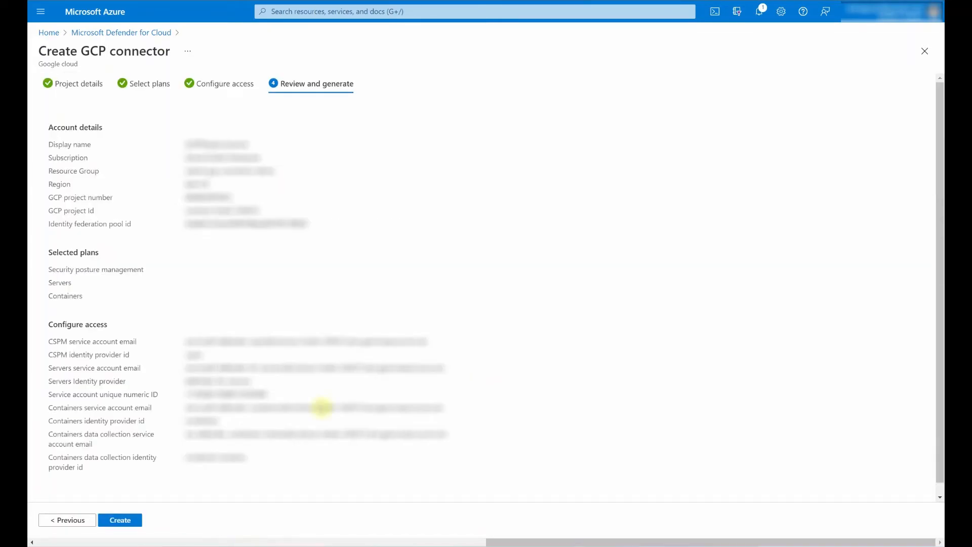
# Create GCPNinjaConnector and check its creation progress in Notifications.
pyautogui.click(119, 519)
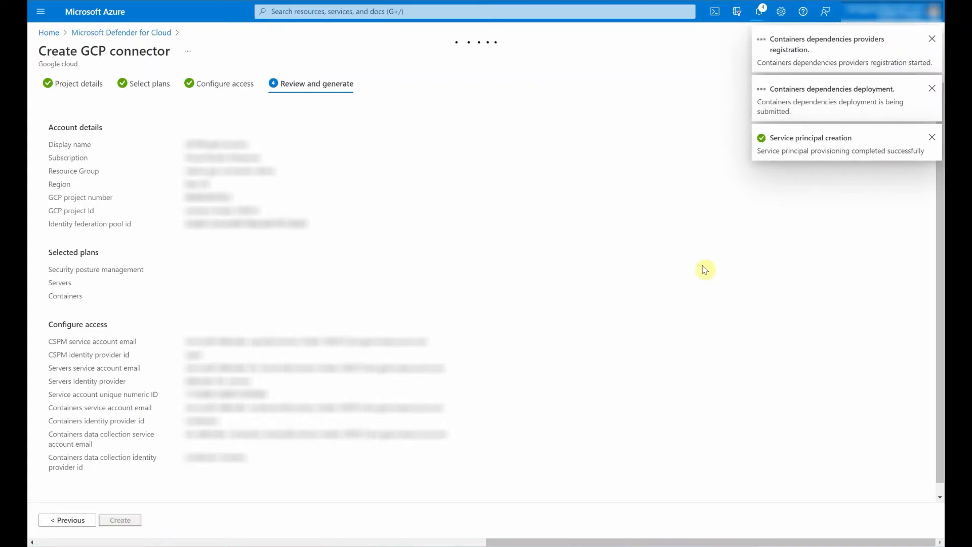
pyautogui.click(120, 519)
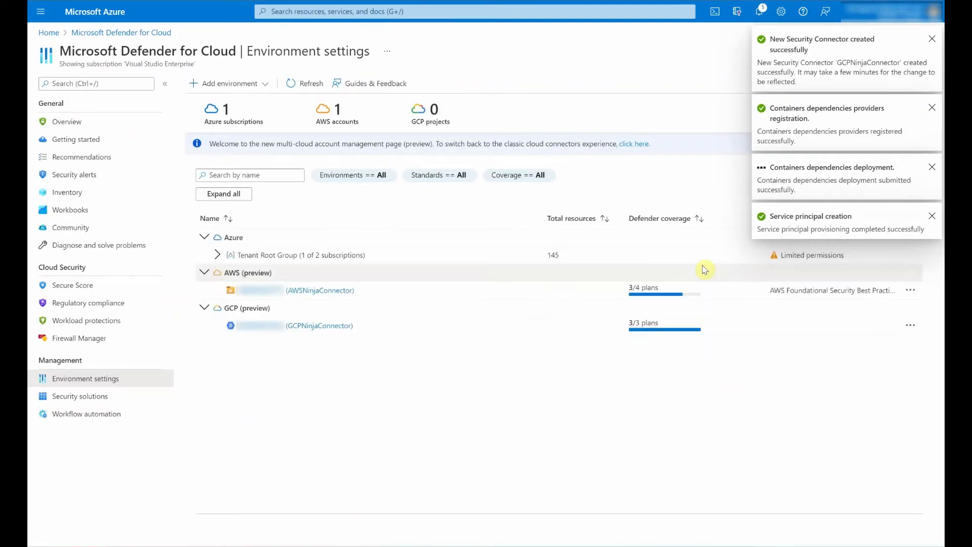
pyautogui.click(759, 11)
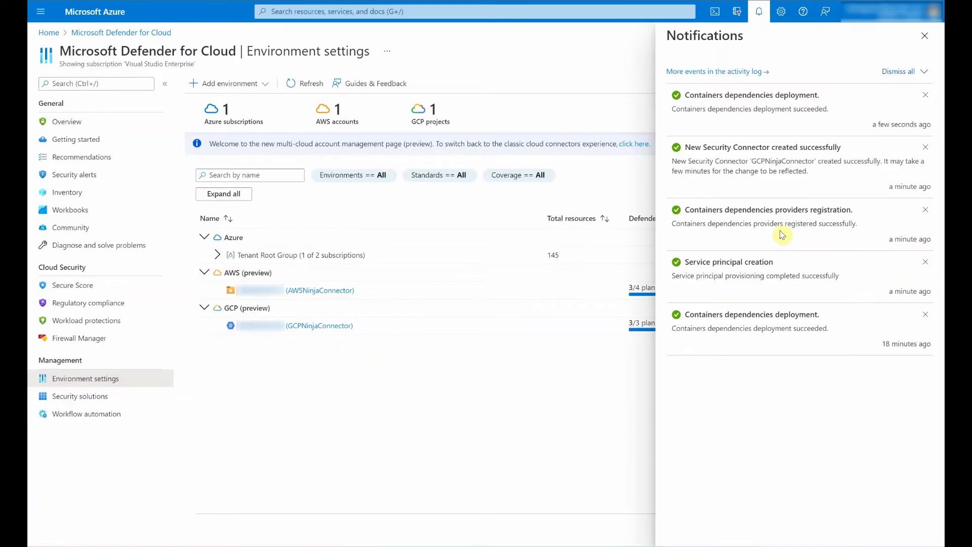
pyautogui.click(925, 35)
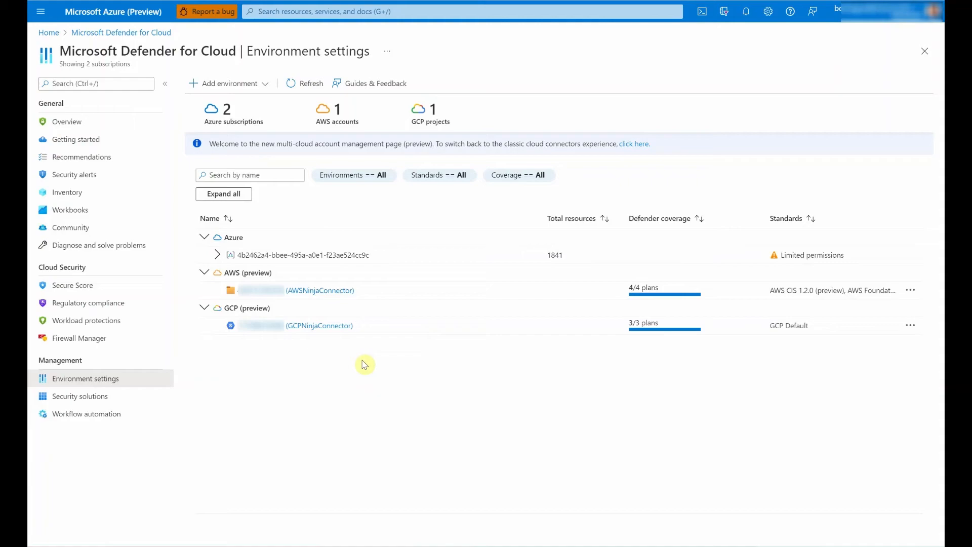
pyautogui.moveTo(74, 174)
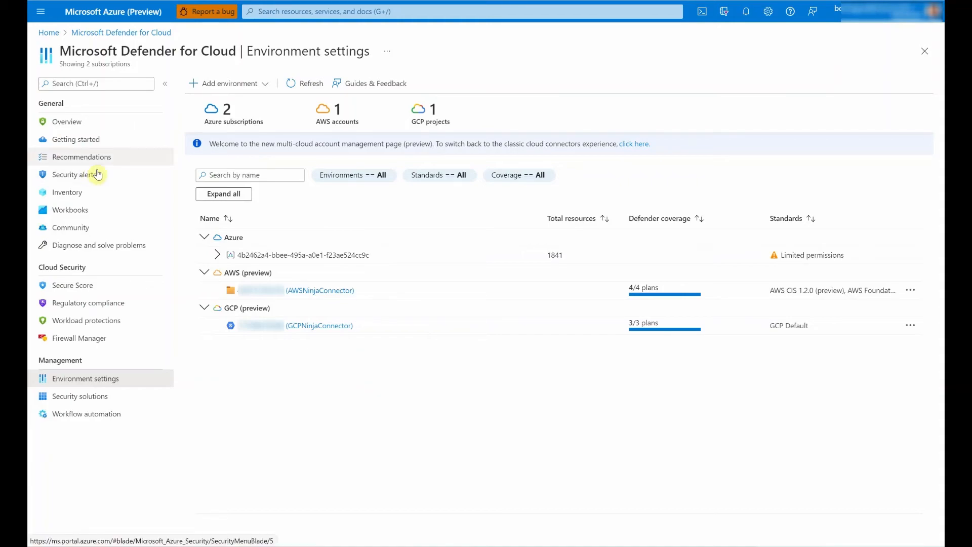
pyautogui.moveTo(140, 168)
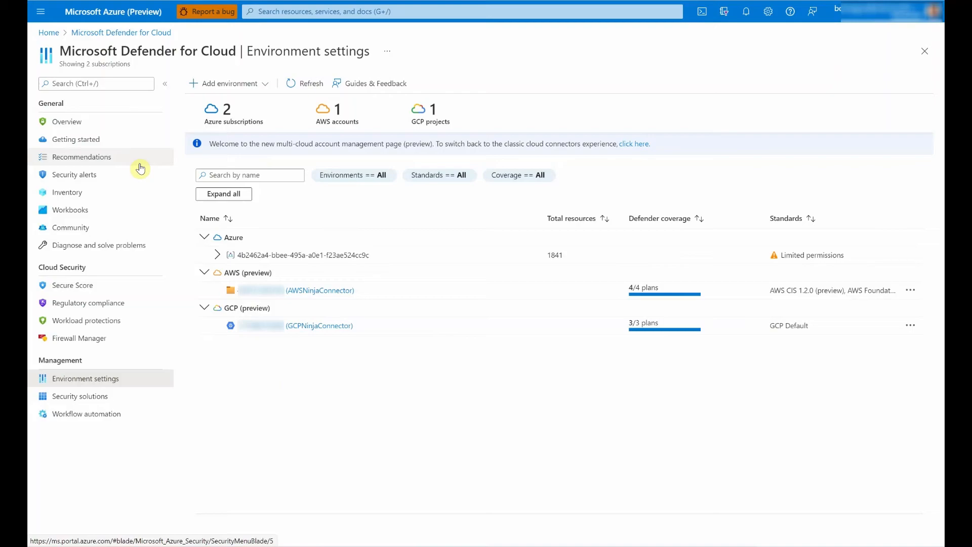
# Filter Recommendations to the GCP environment, browse the results, then return to Environment settings.
pyautogui.click(81, 156)
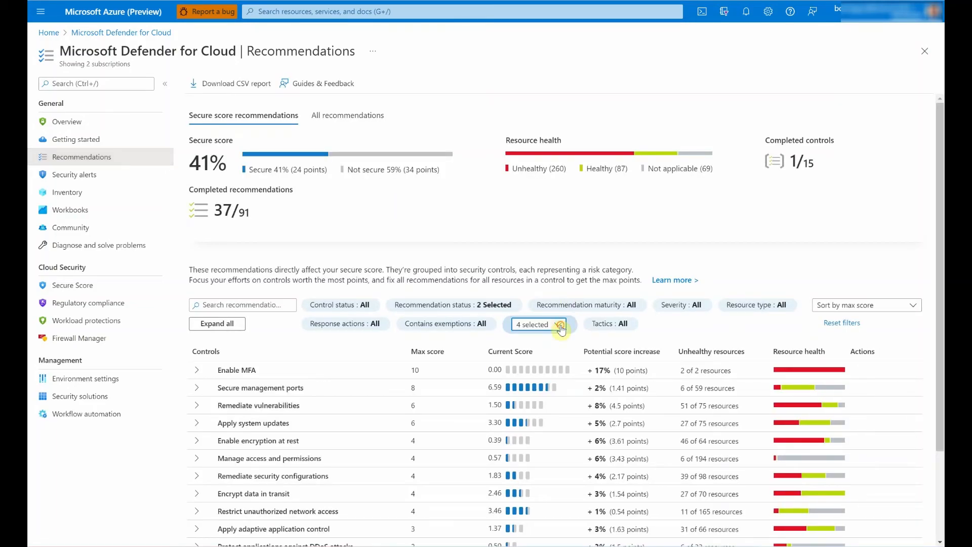
pyautogui.click(537, 323)
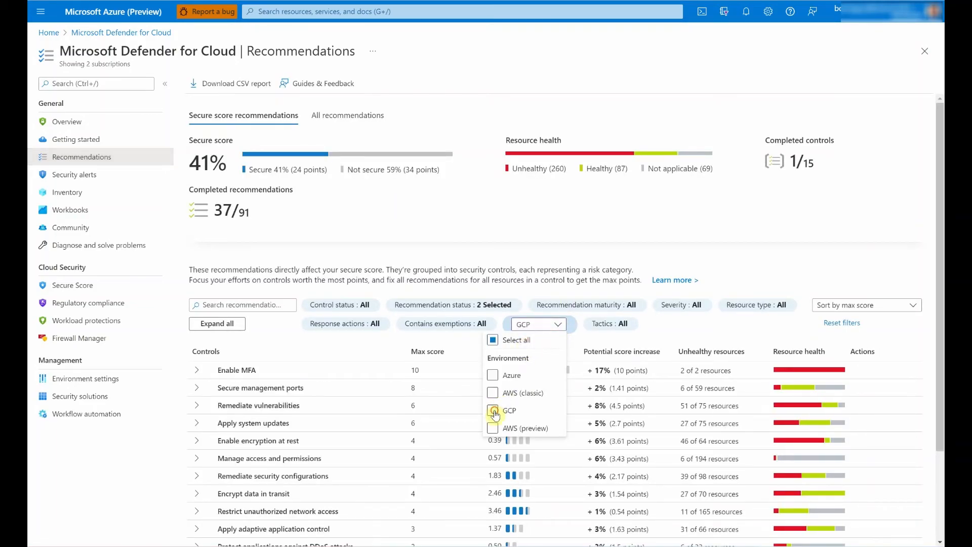
pyautogui.click(492, 411)
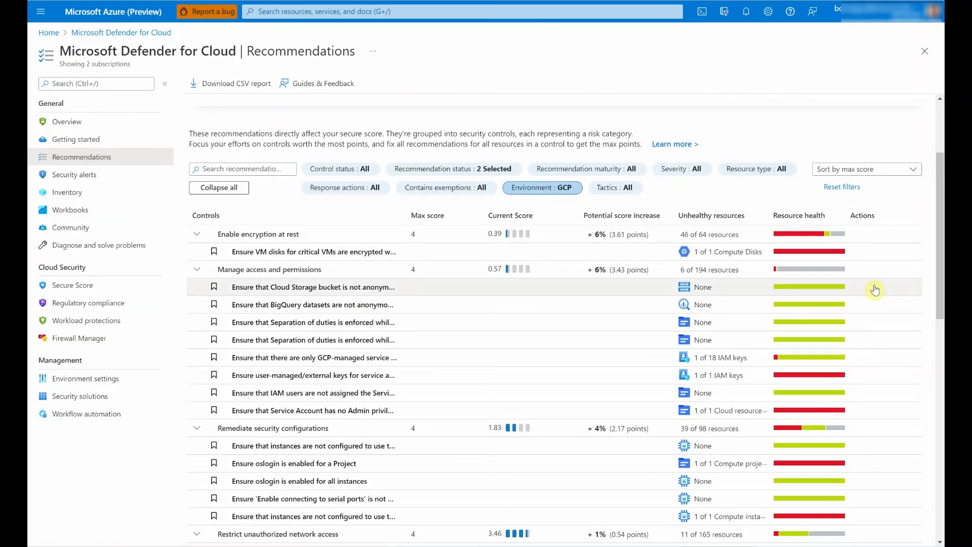
pyautogui.scroll(-3)
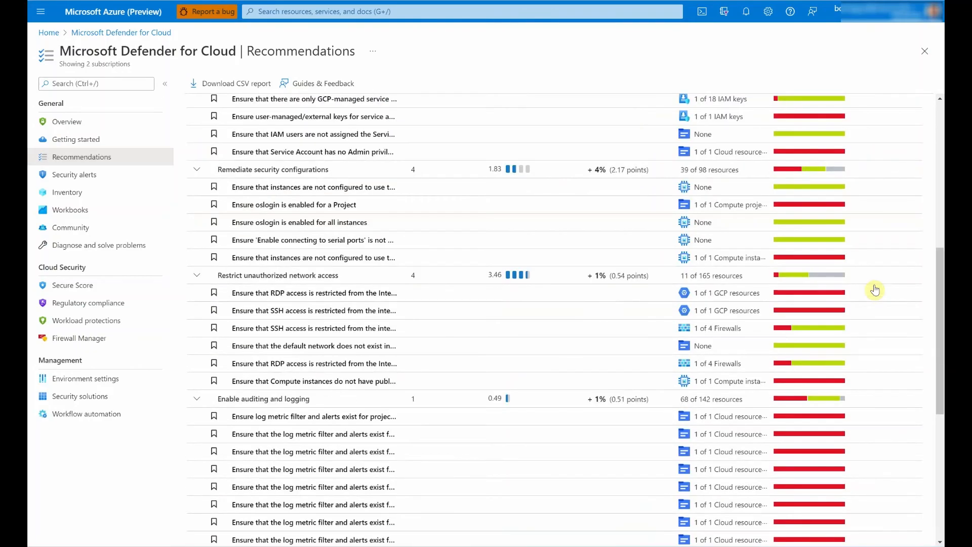
pyautogui.scroll(-3)
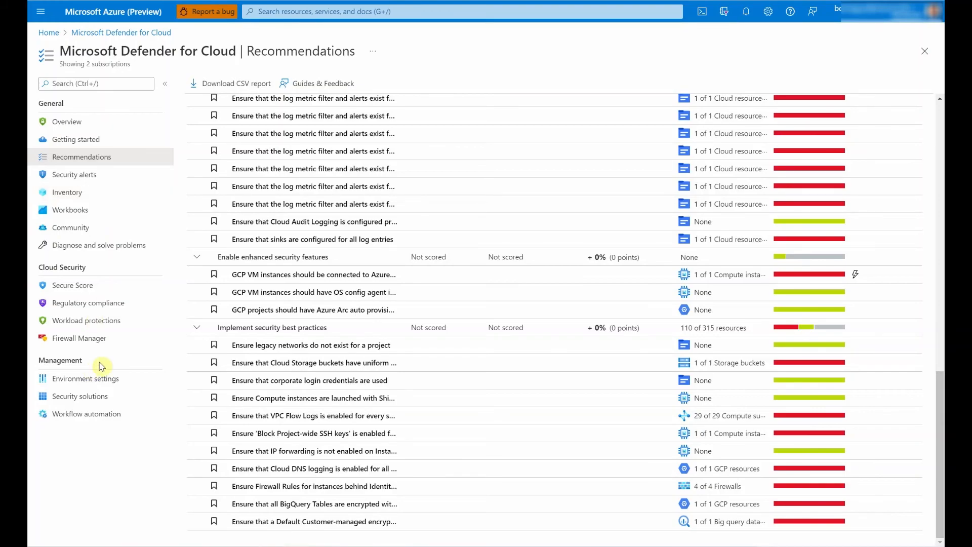
pyautogui.click(86, 378)
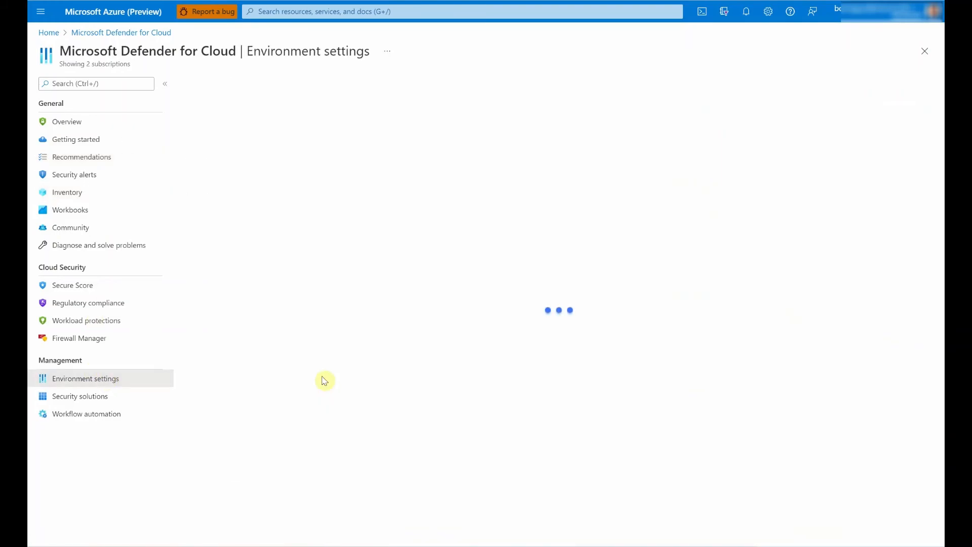